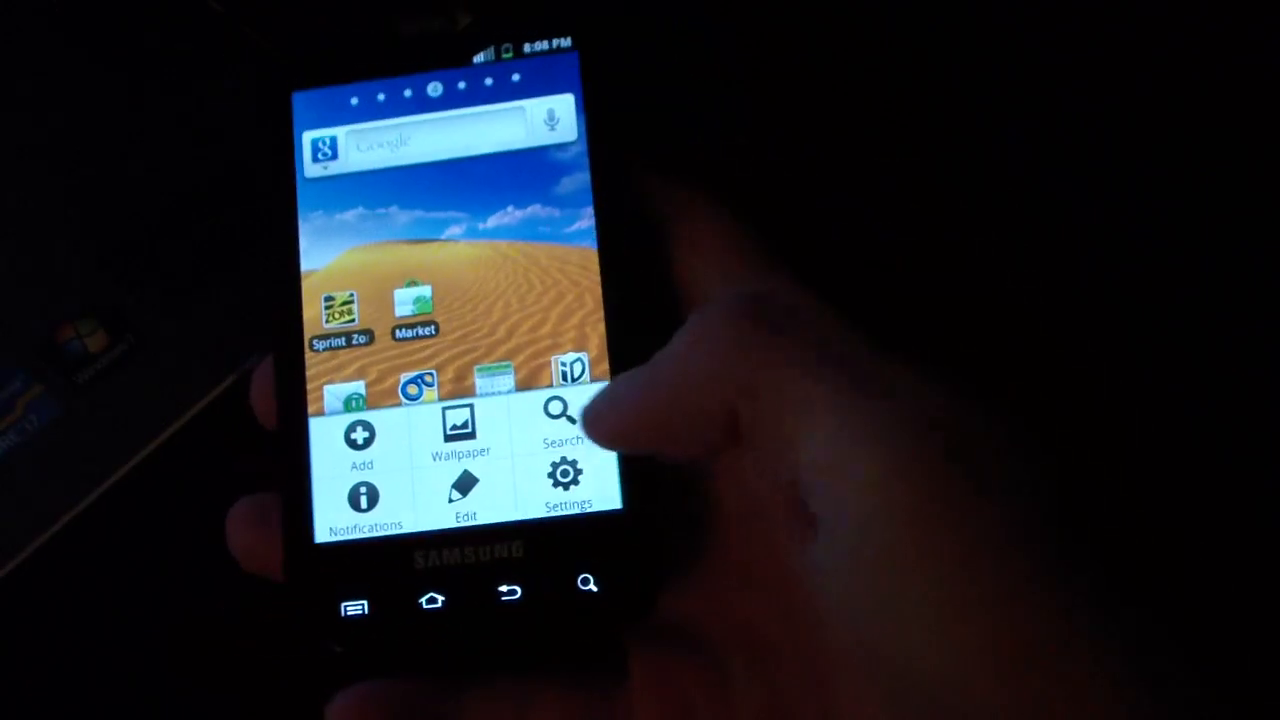
- Open Settings from the home screen and go to About phone
left_click(566, 473)
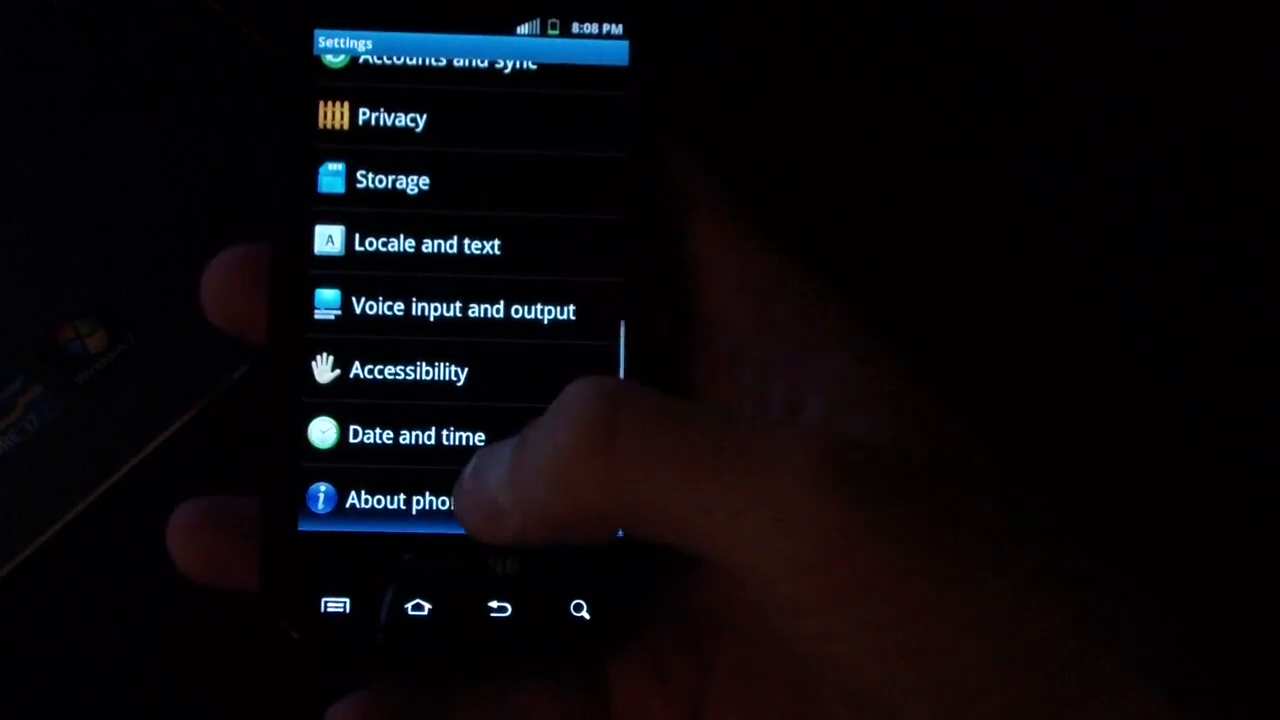
left_click(400, 500)
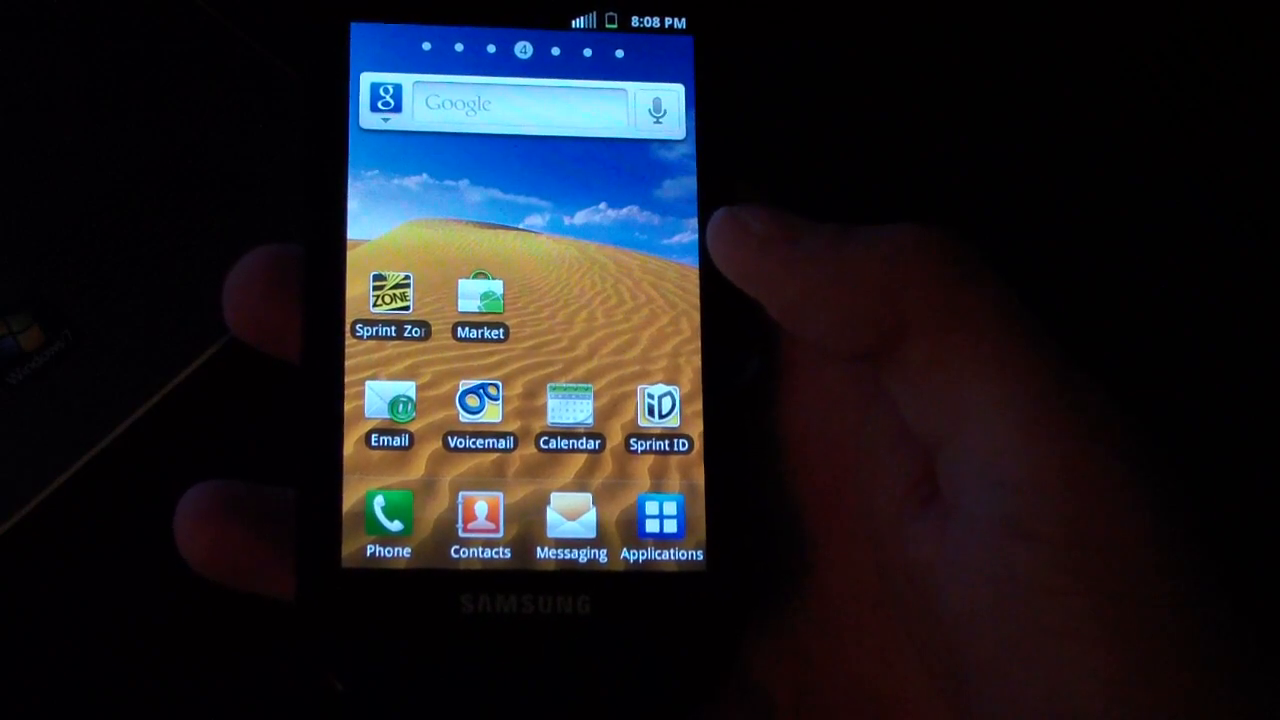
- Launch Voicemail from the TouchWiz home screen, bringing up the Error V08 notice
left_click(479, 405)
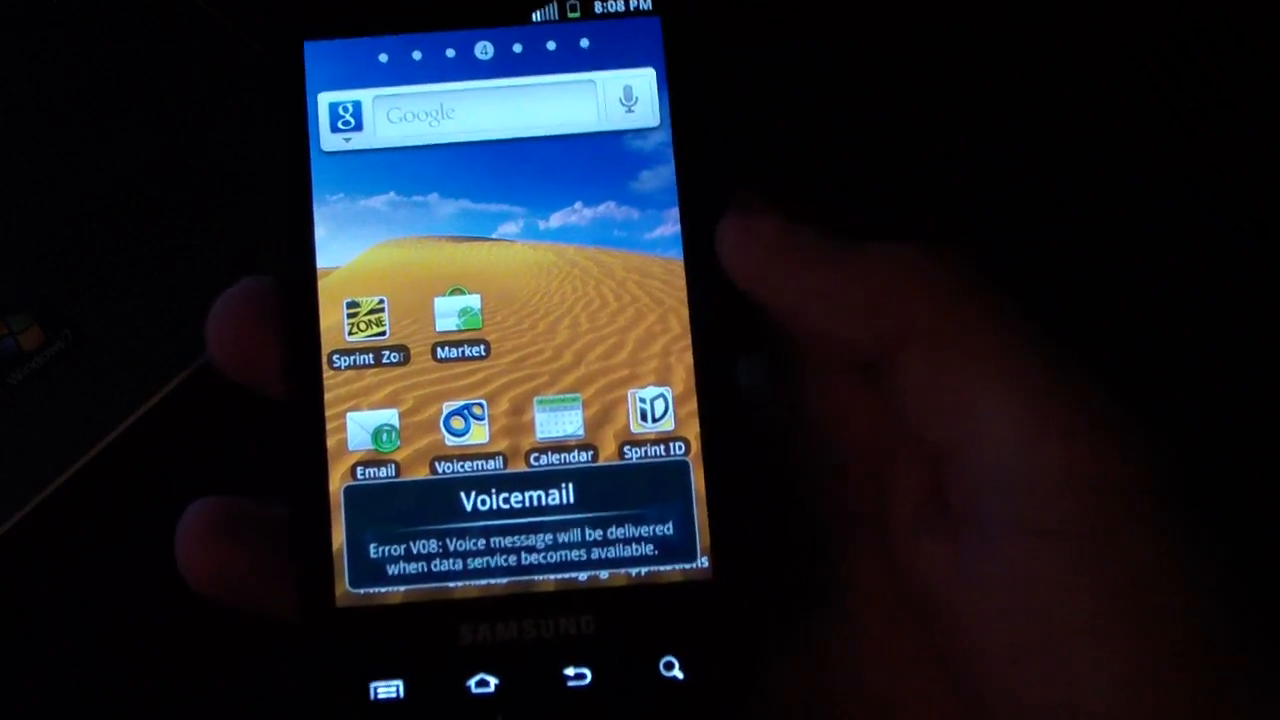